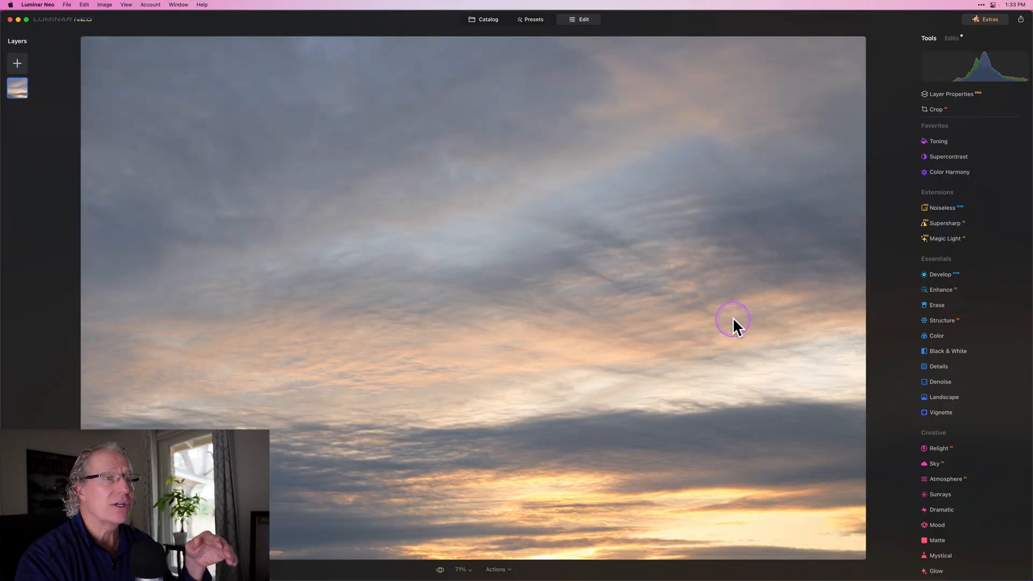
mouse_move(876, 293)
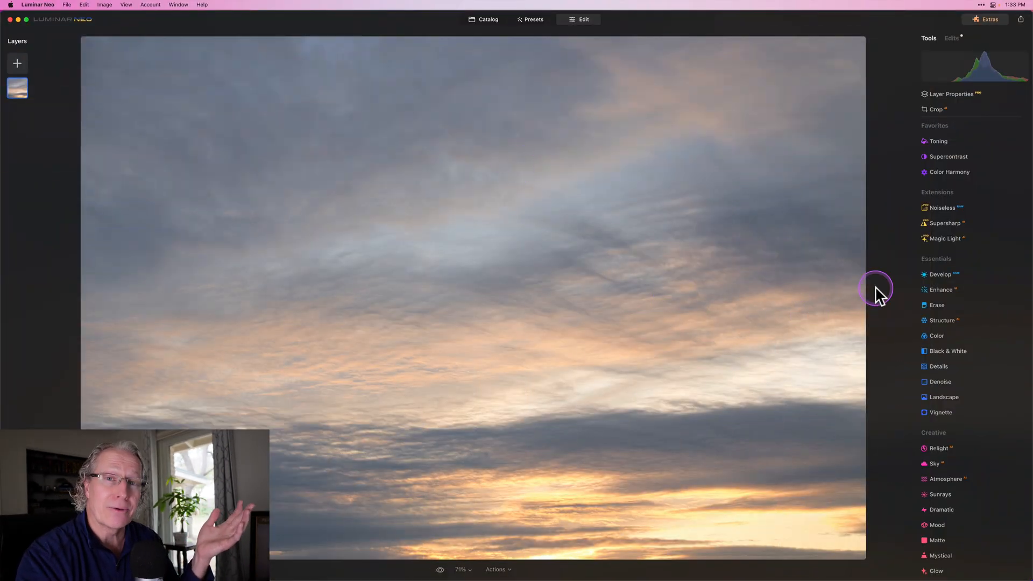
mouse_move(879, 295)
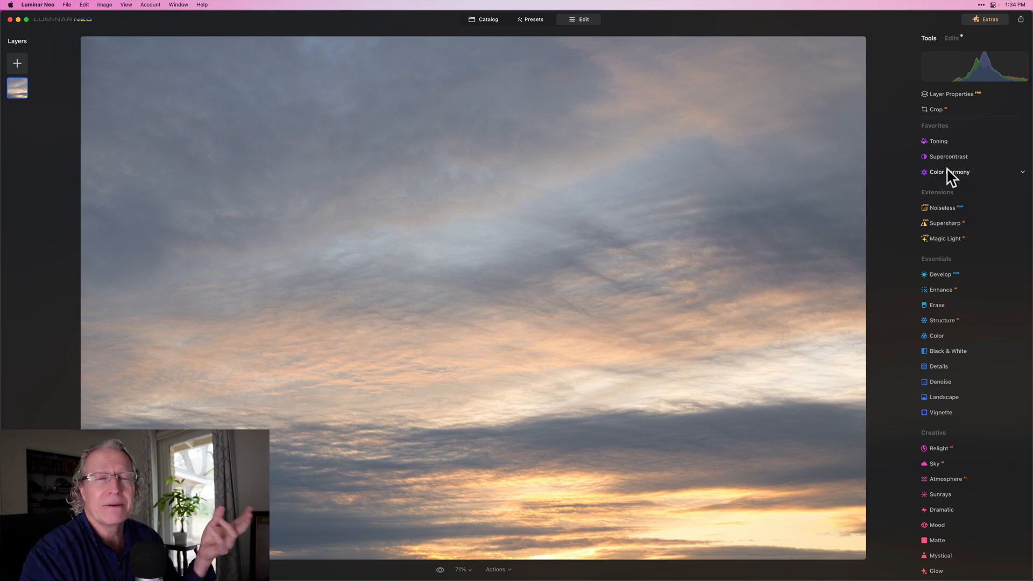
Bring up Color Harmony and target its Color Balance at the Shadows tonal range.
click(948, 172)
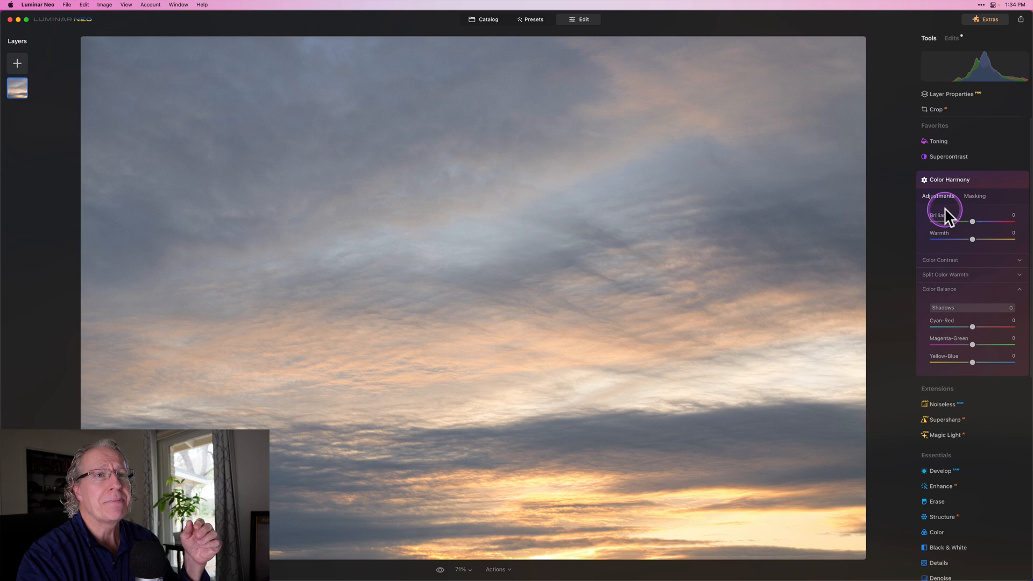
mouse_move(955, 296)
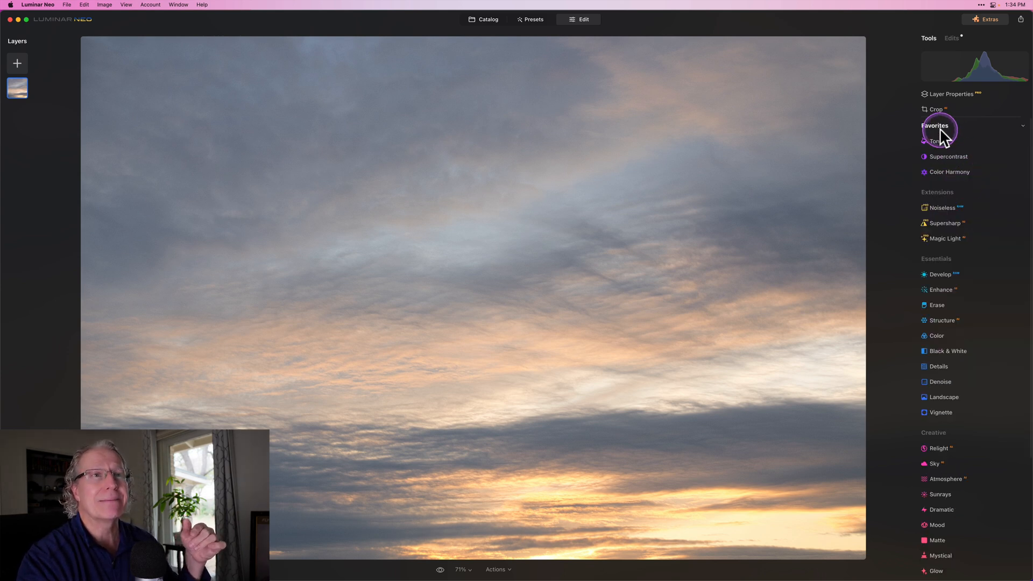
scroll(down, 3)
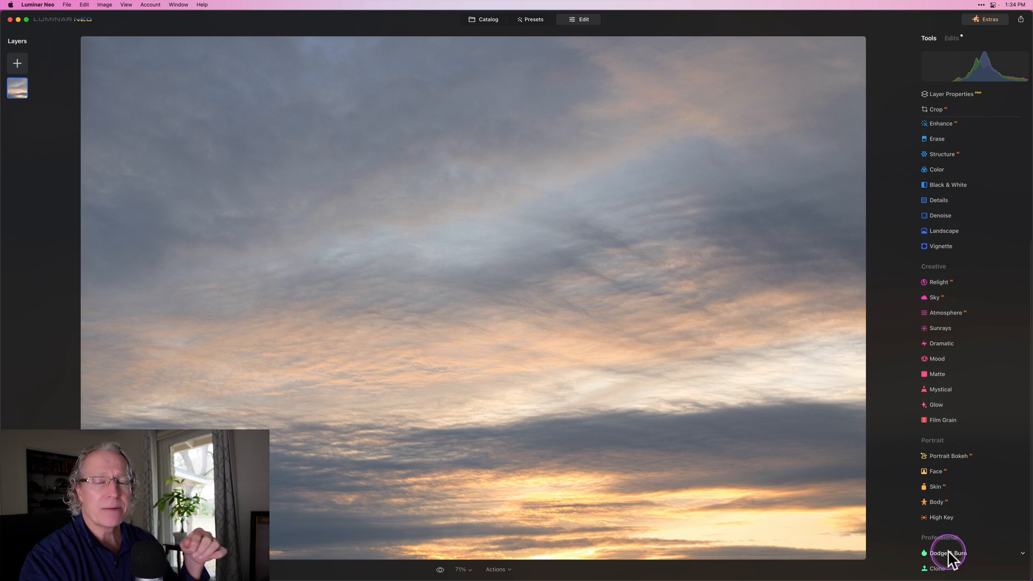
scroll(up, 3)
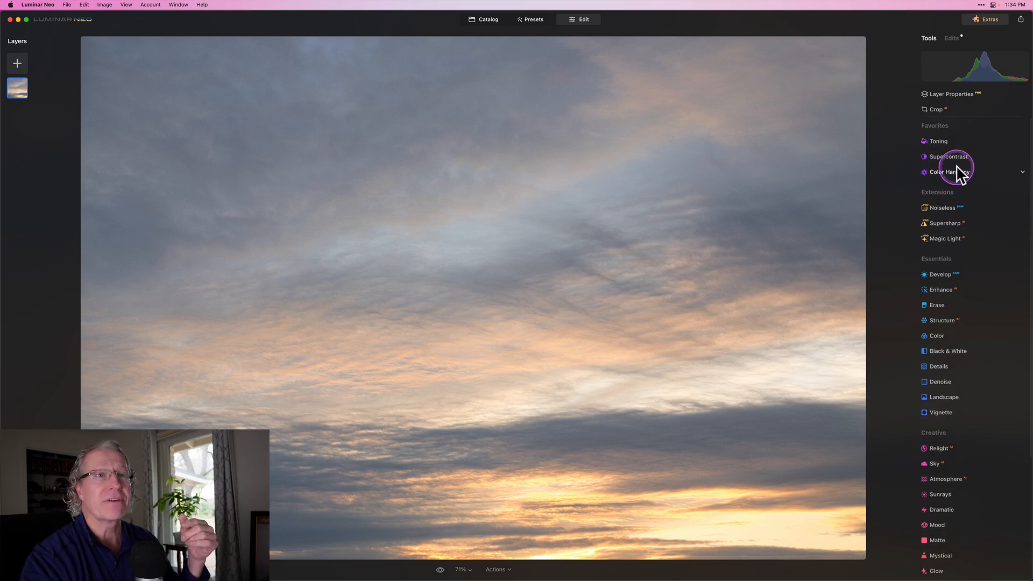
click(948, 172)
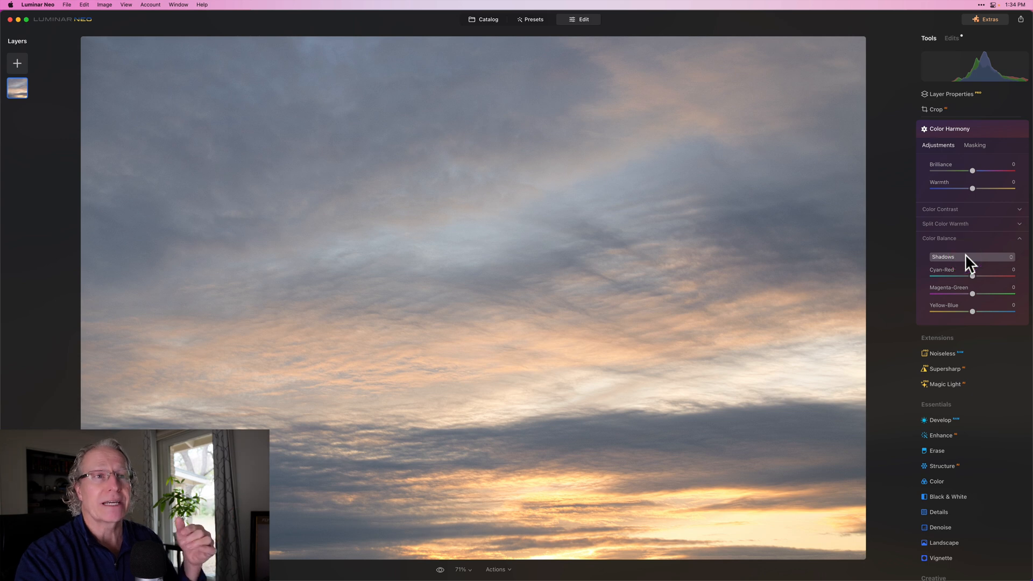
click(971, 257)
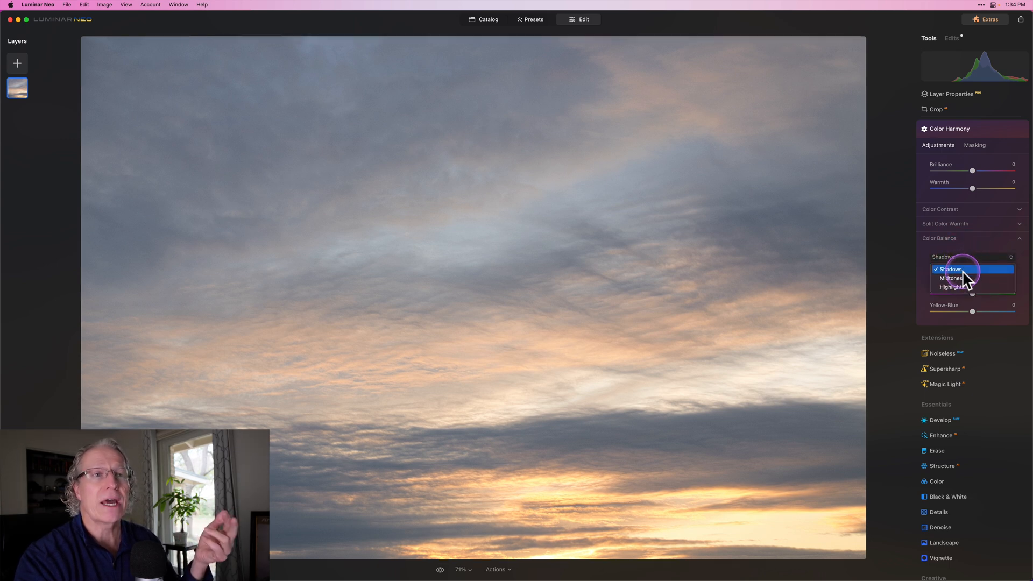
click(950, 269)
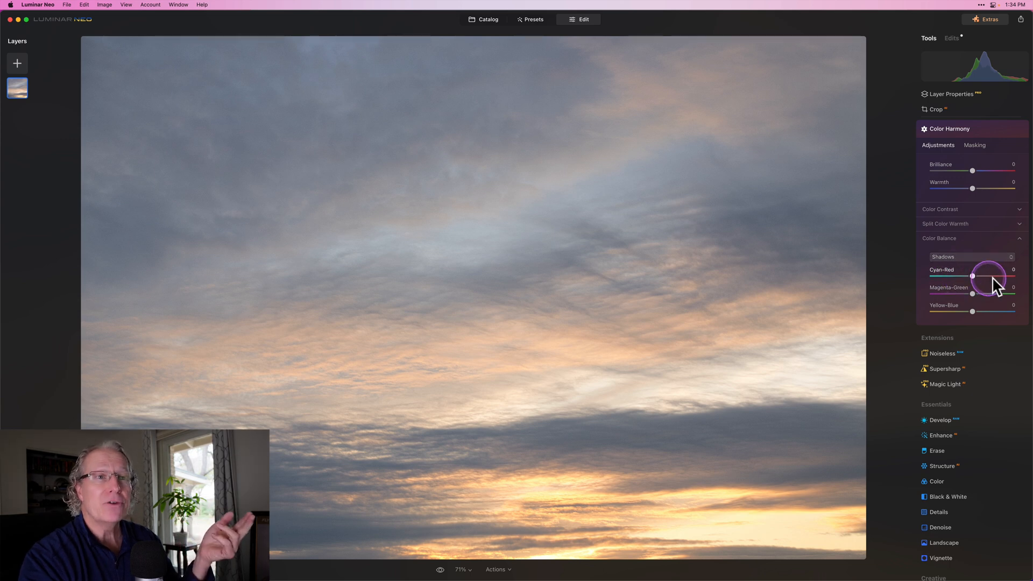
mouse_move(984, 293)
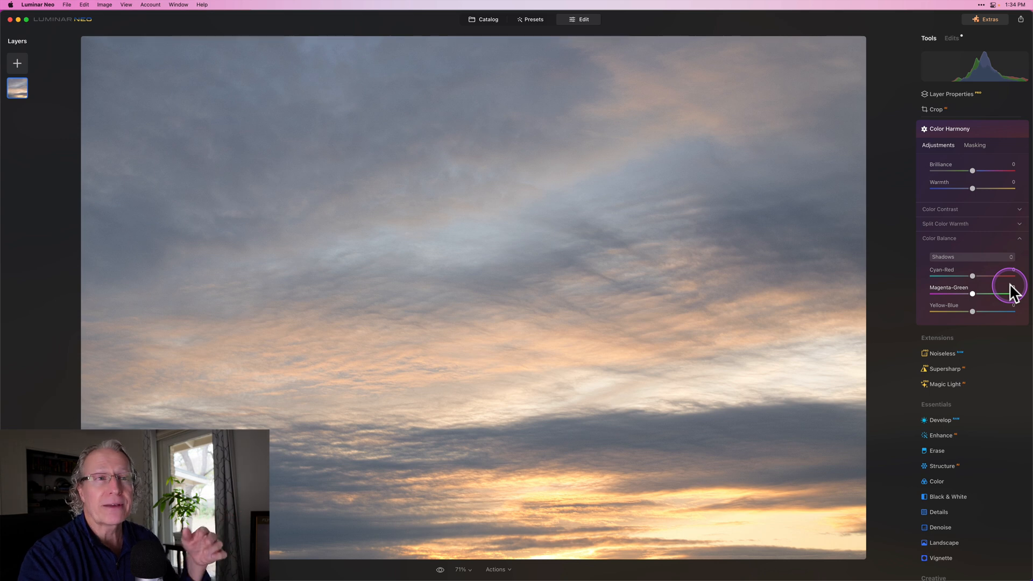
mouse_move(968, 310)
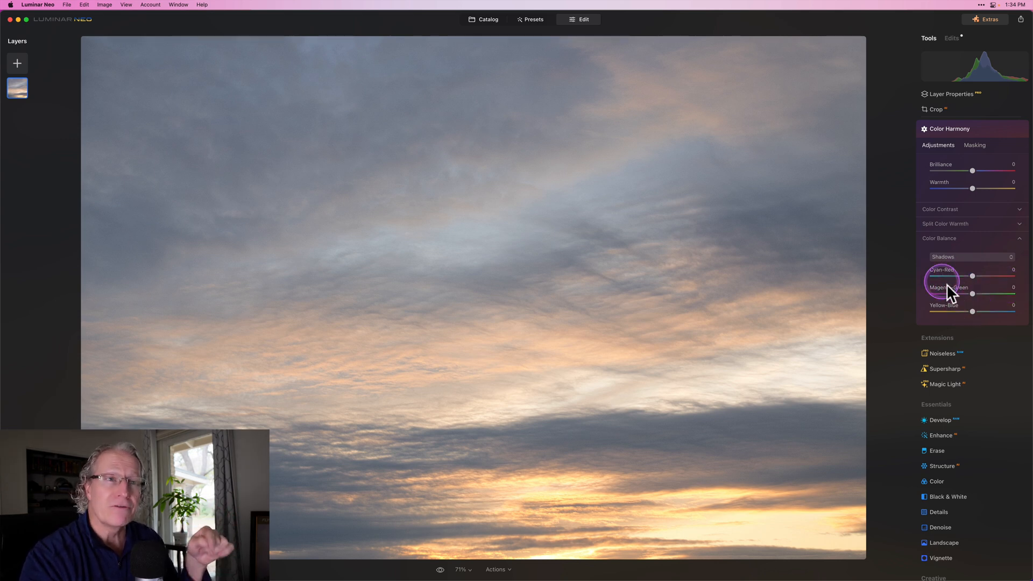
mouse_move(971, 310)
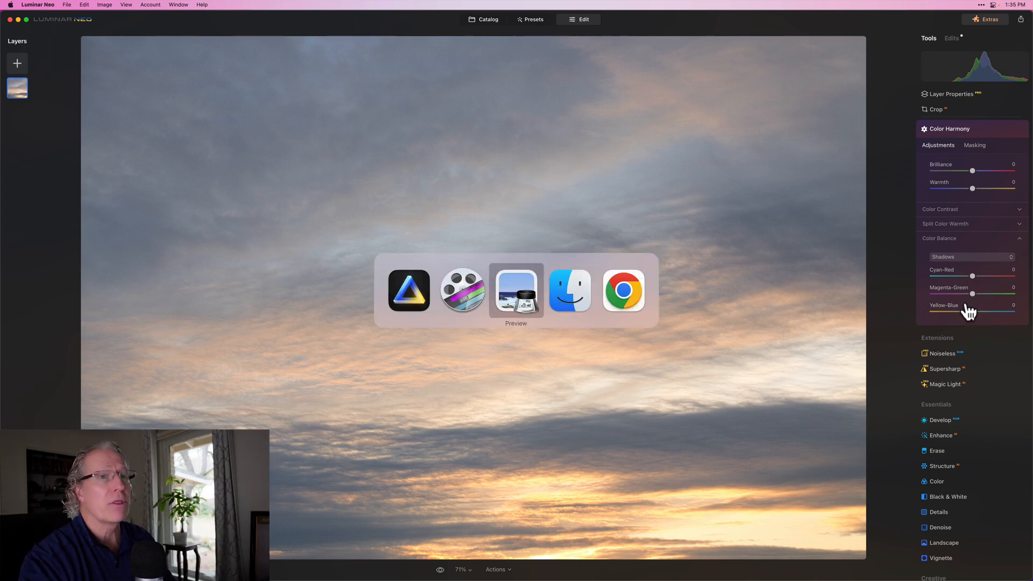
Bring the additive colour mixing diagram forward in Preview.
click(516, 290)
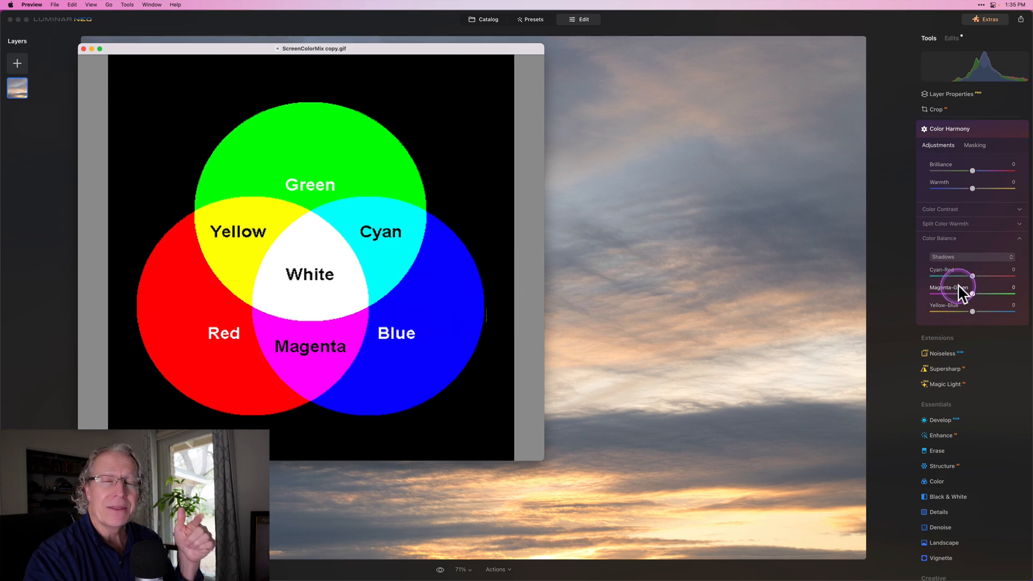
mouse_move(340, 255)
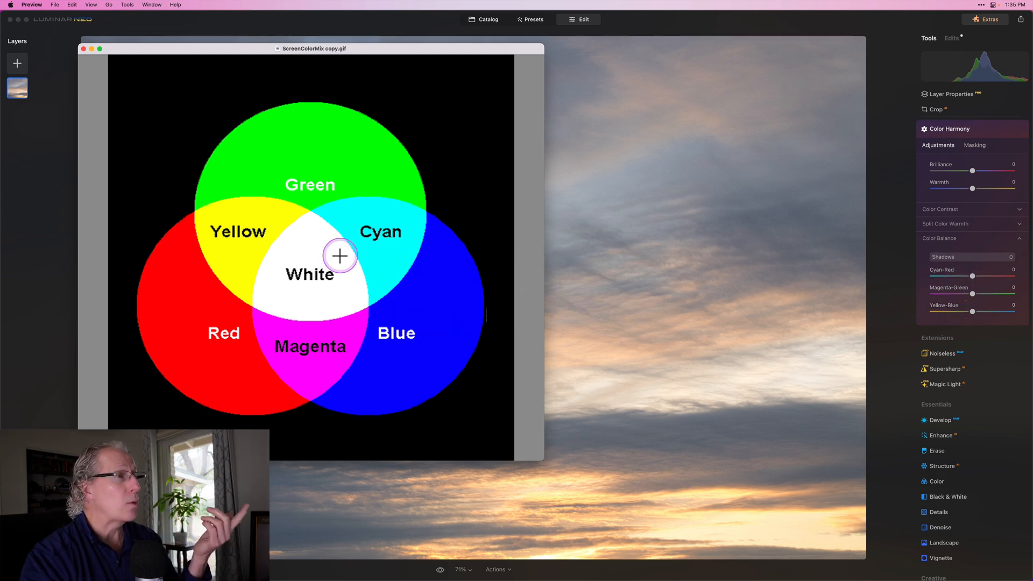
mouse_move(418, 340)
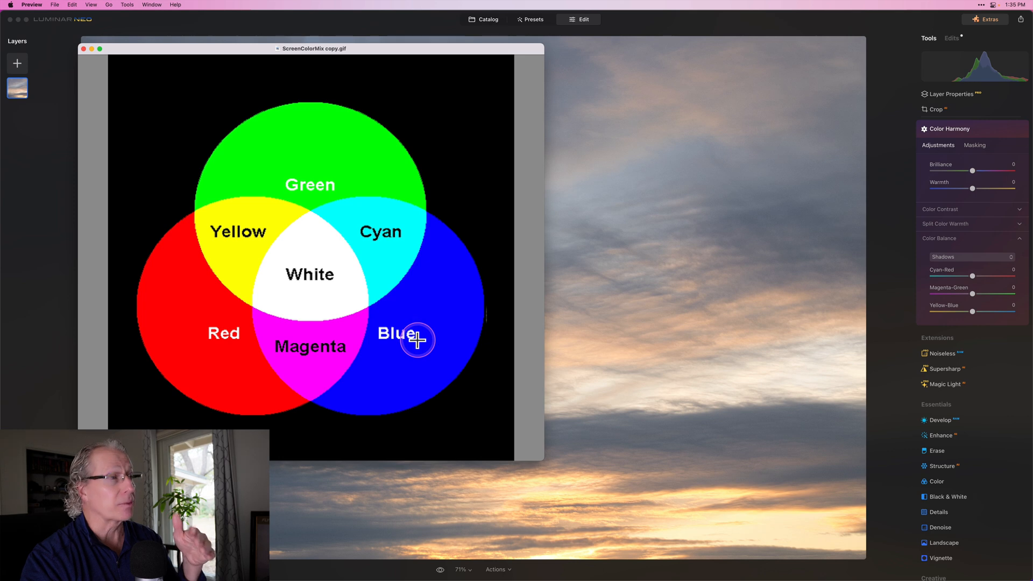
mouse_move(364, 326)
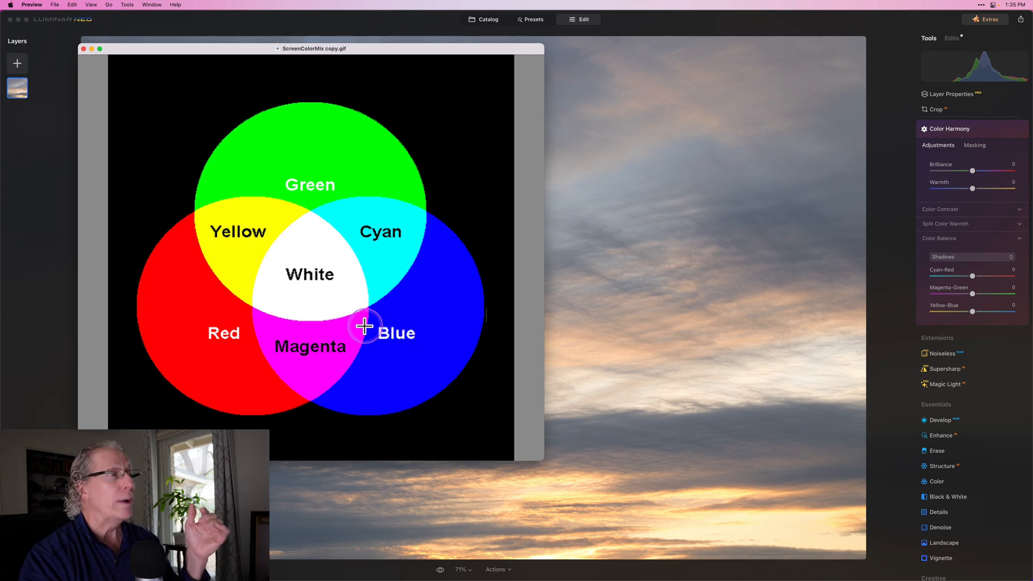
mouse_move(356, 313)
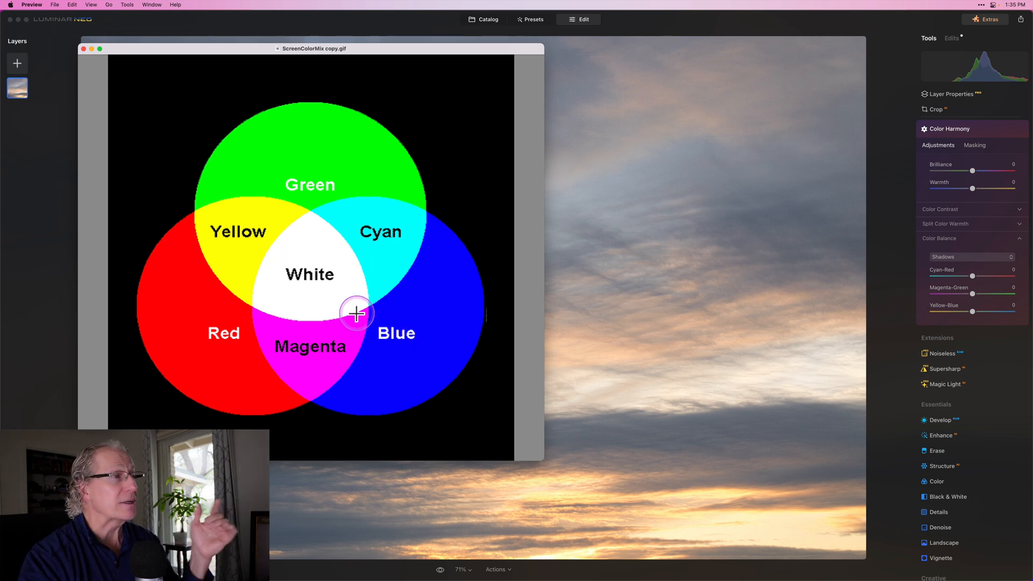
mouse_move(238, 252)
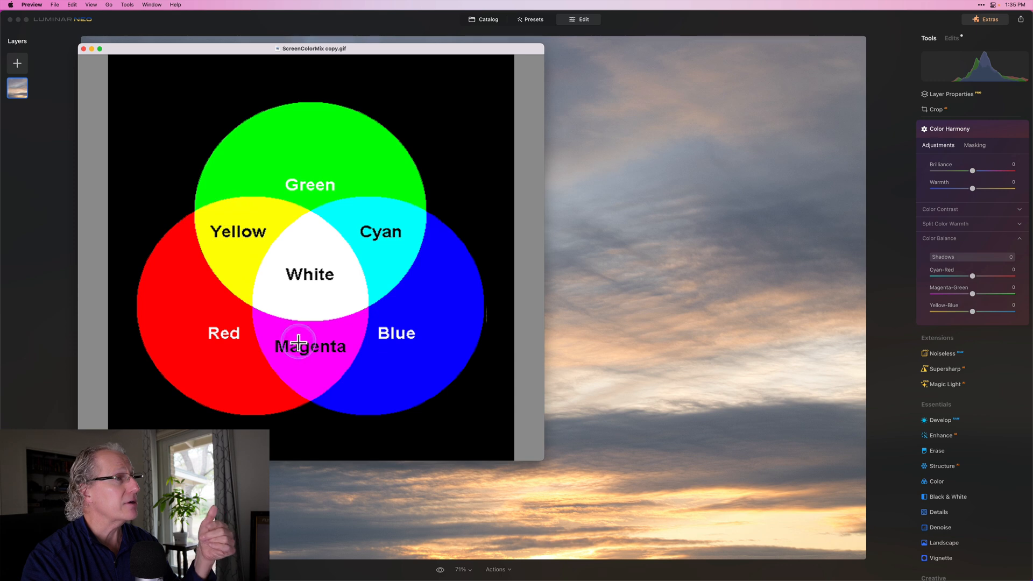
mouse_move(426, 251)
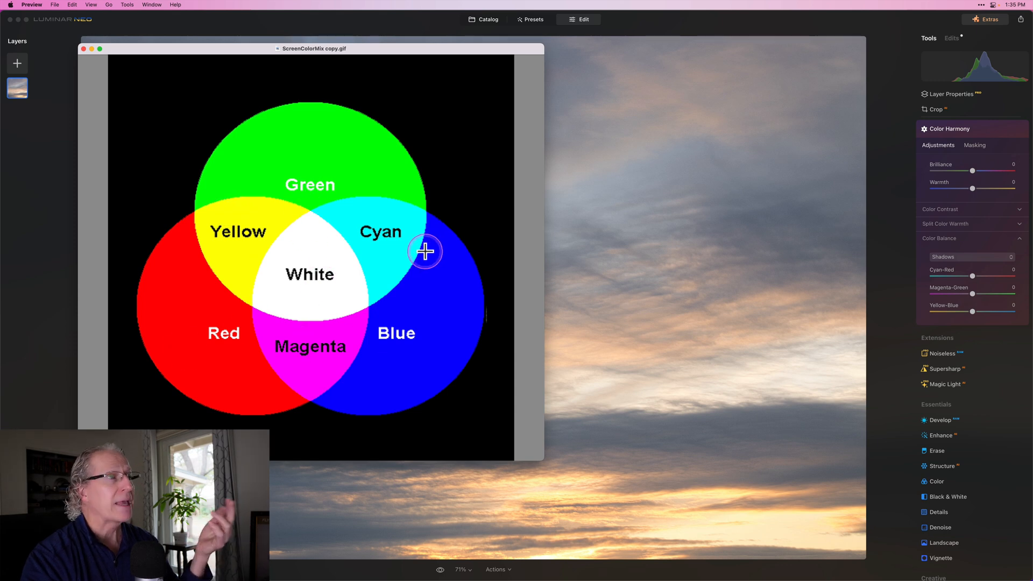
mouse_move(962, 281)
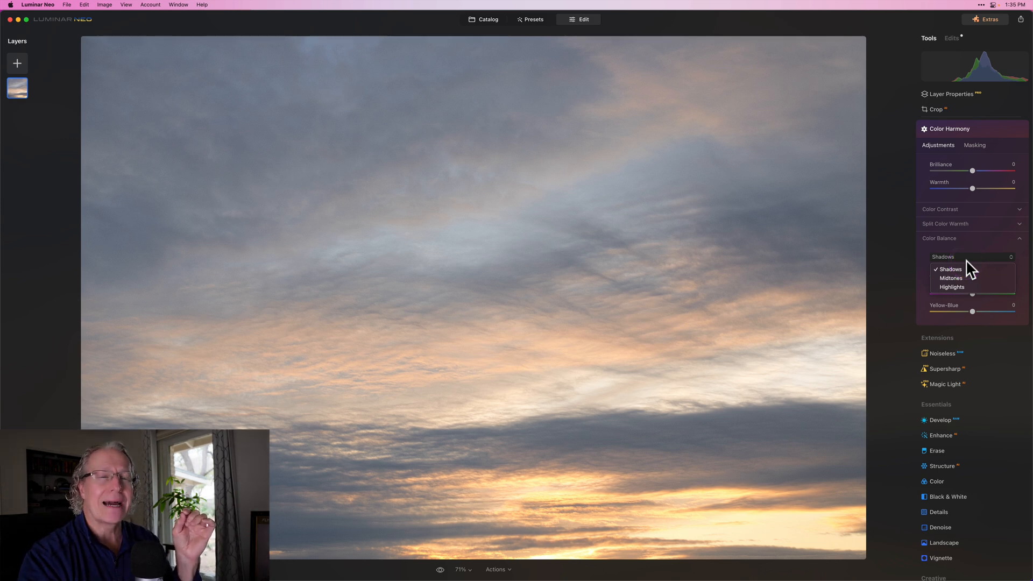
click(950, 269)
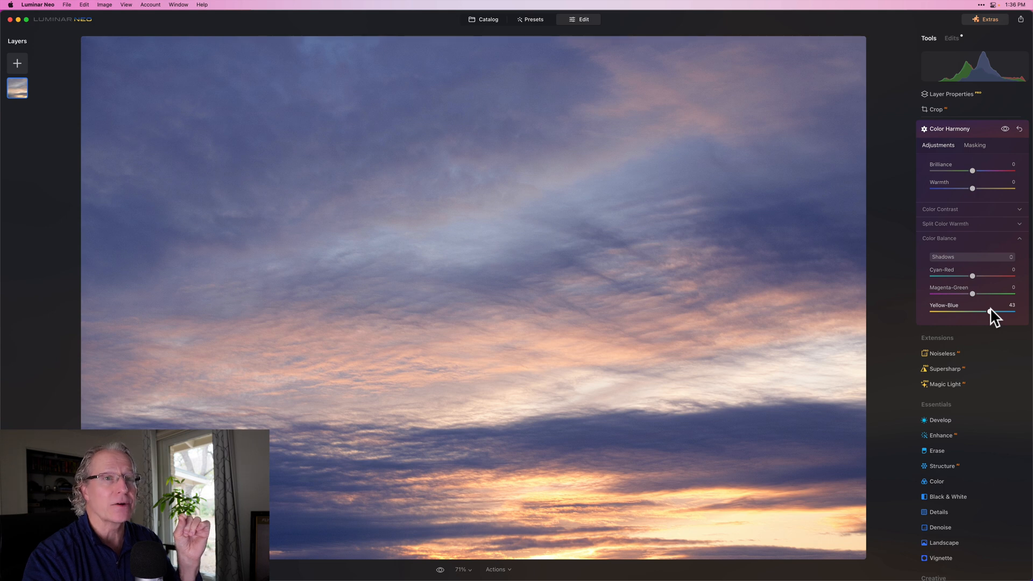
click(970, 256)
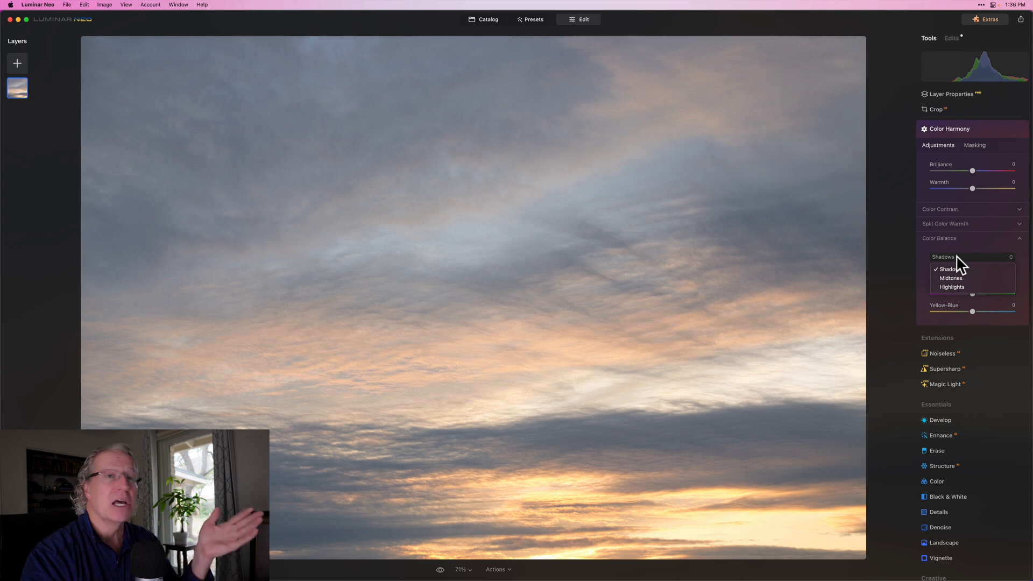
click(949, 269)
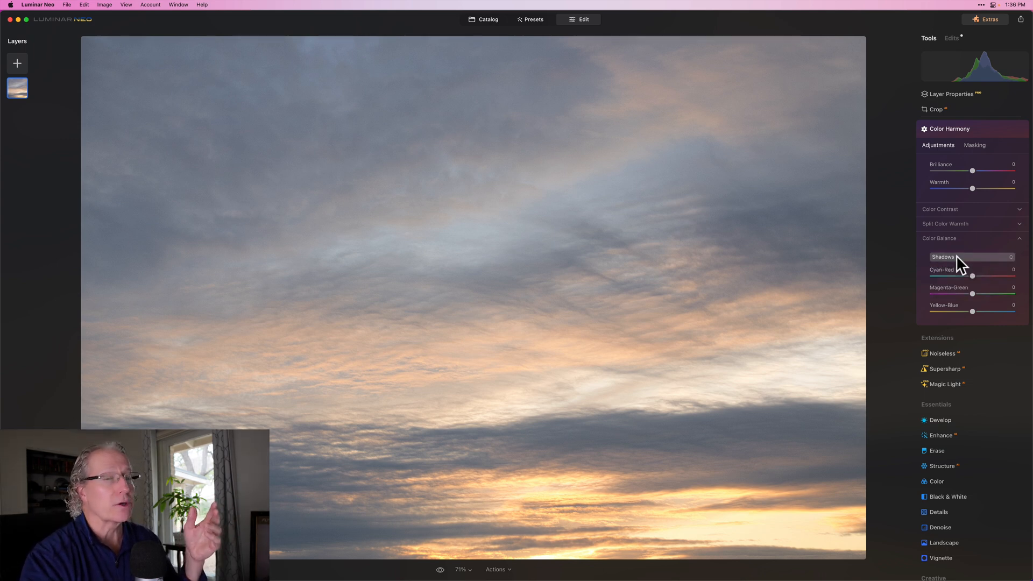
mouse_move(974, 311)
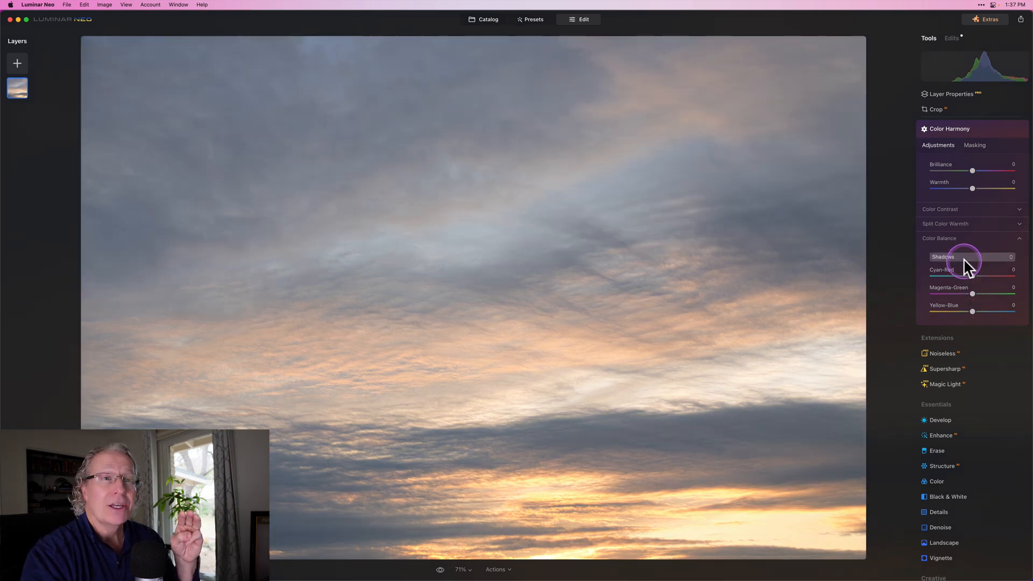
click(971, 256)
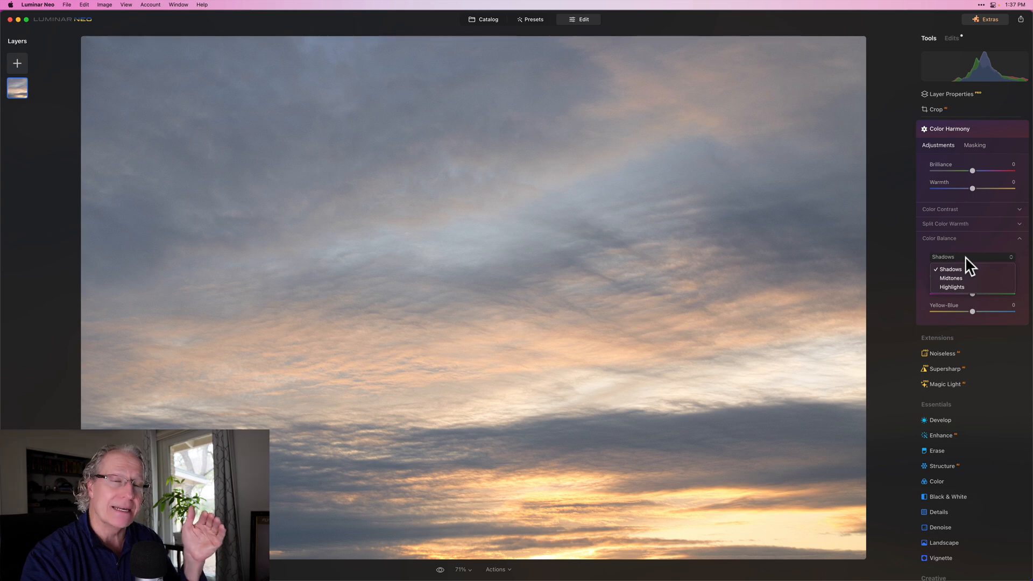
click(950, 269)
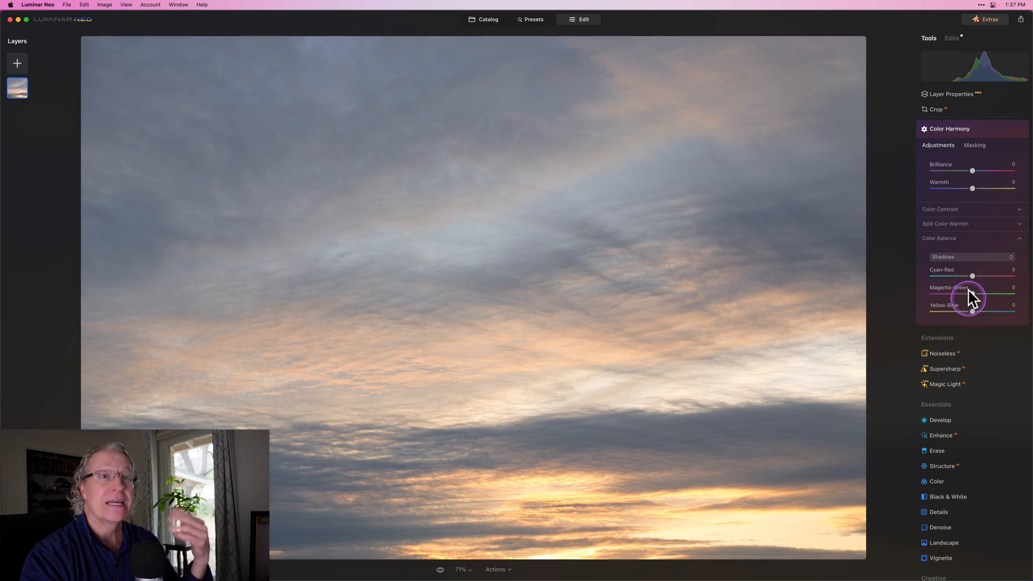
mouse_move(971, 276)
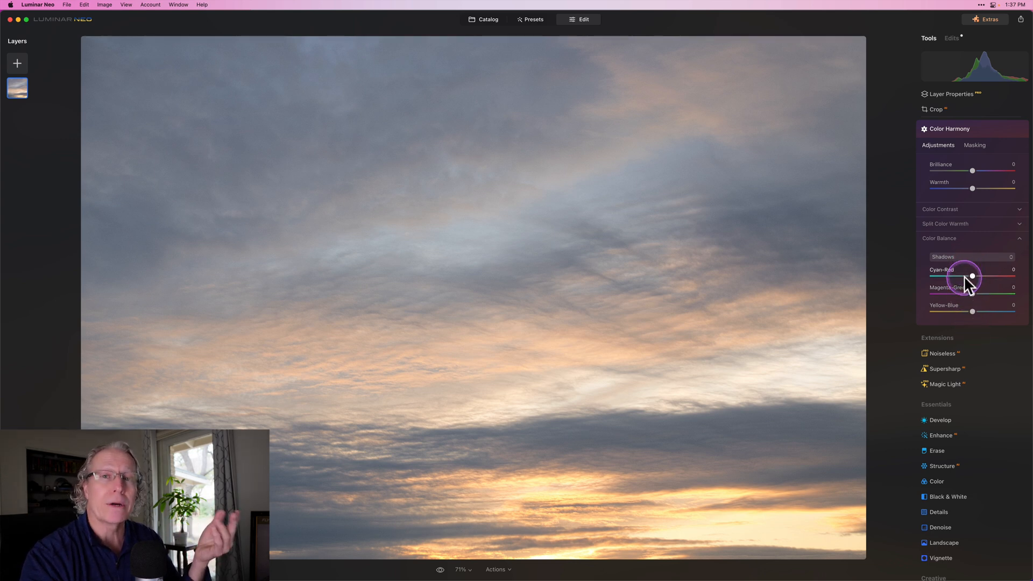
mouse_move(971, 275)
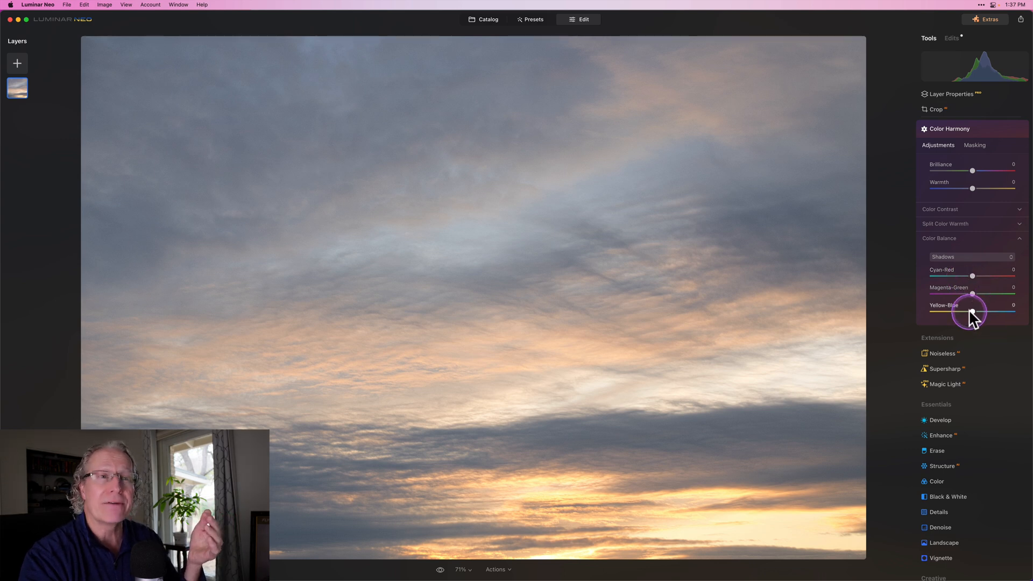
mouse_move(976, 310)
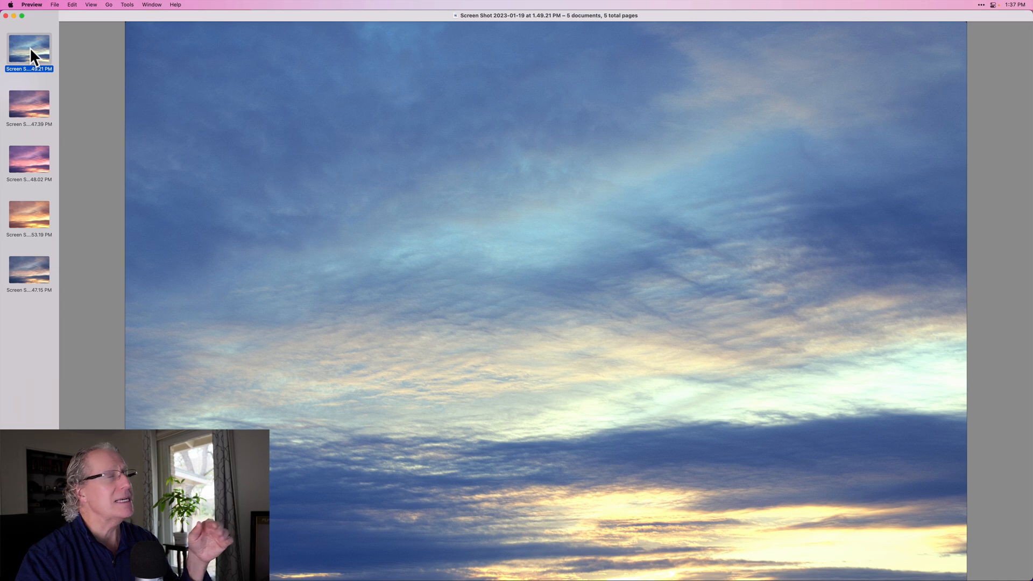
Page through the purple, pink-magenta, warm orange and next saved sky screenshots.
click(28, 104)
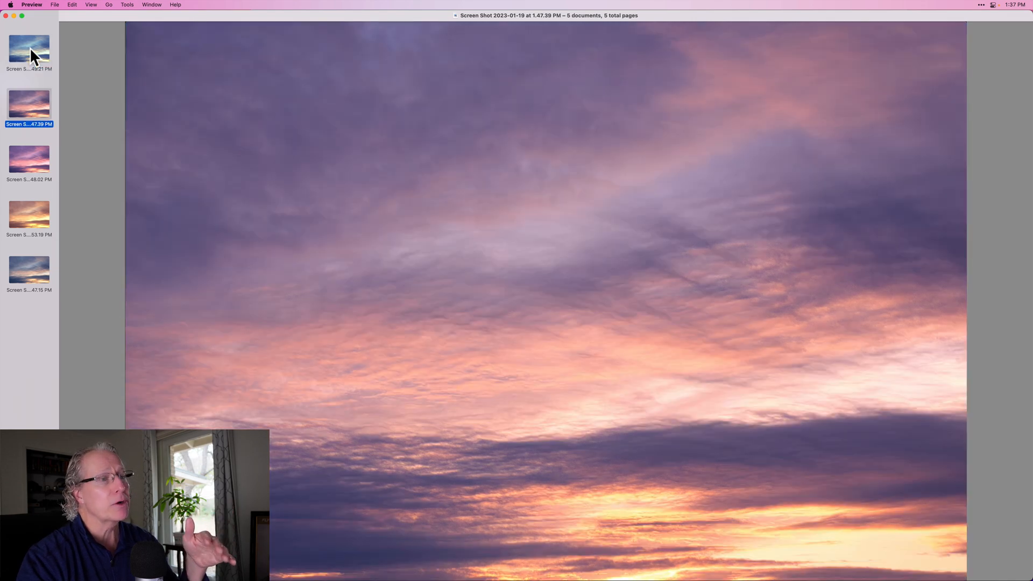
click(28, 158)
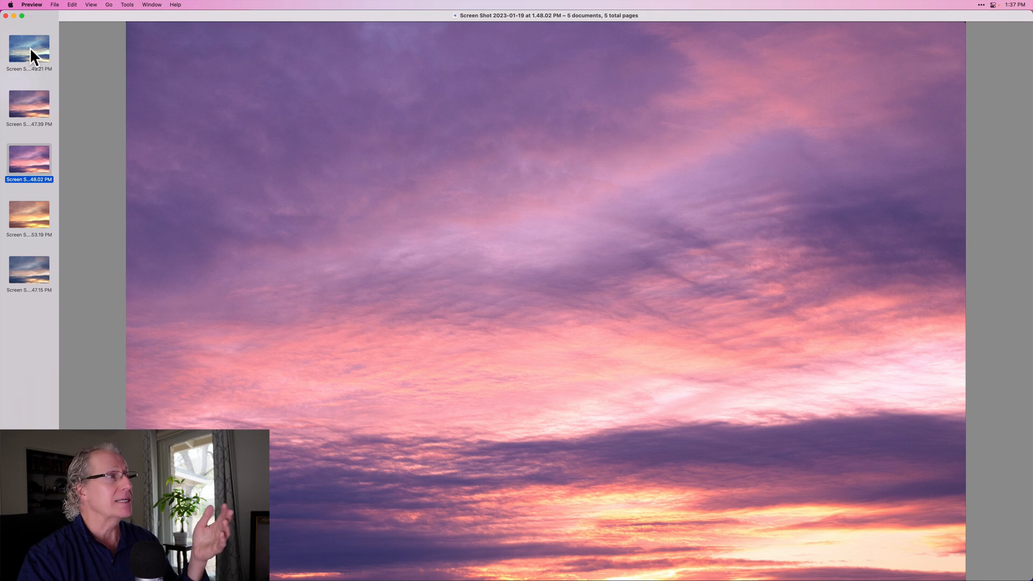
click(28, 213)
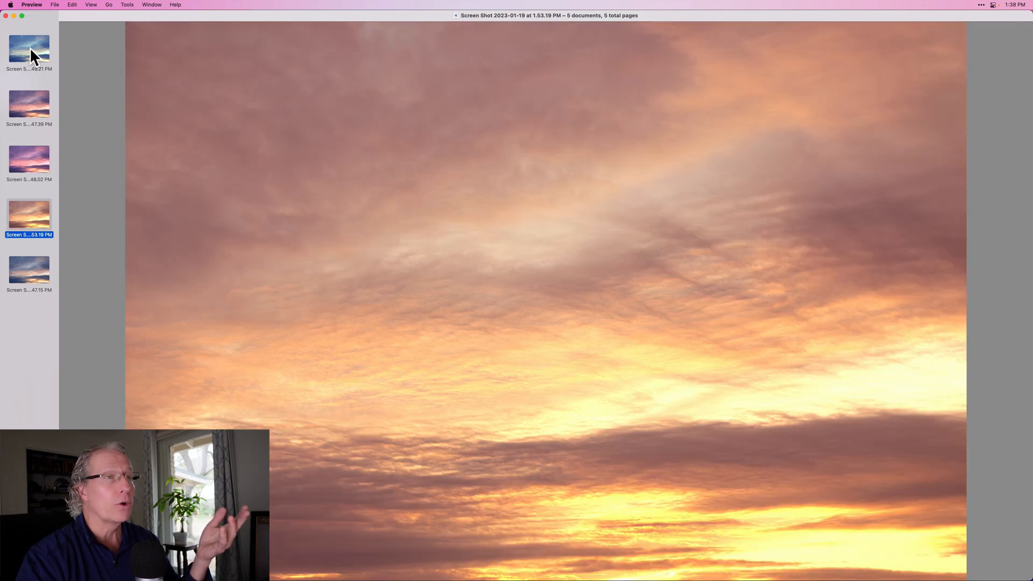
click(28, 273)
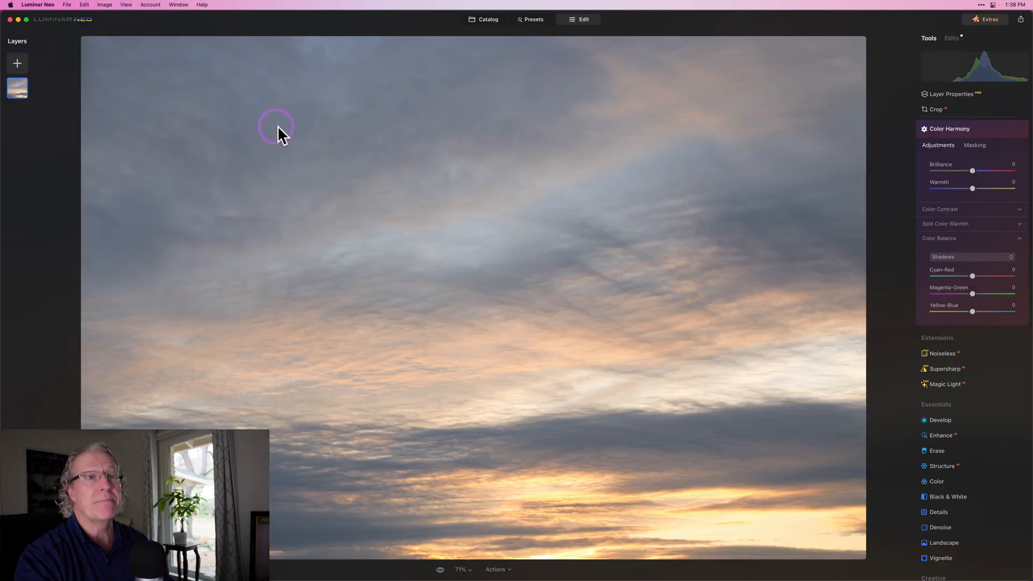
mouse_move(972, 275)
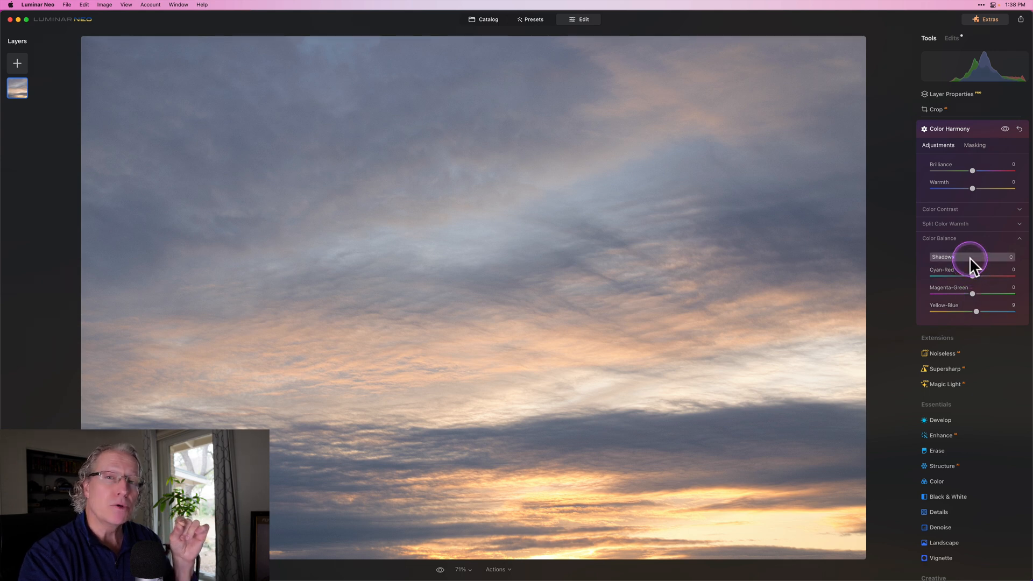
mouse_move(965, 247)
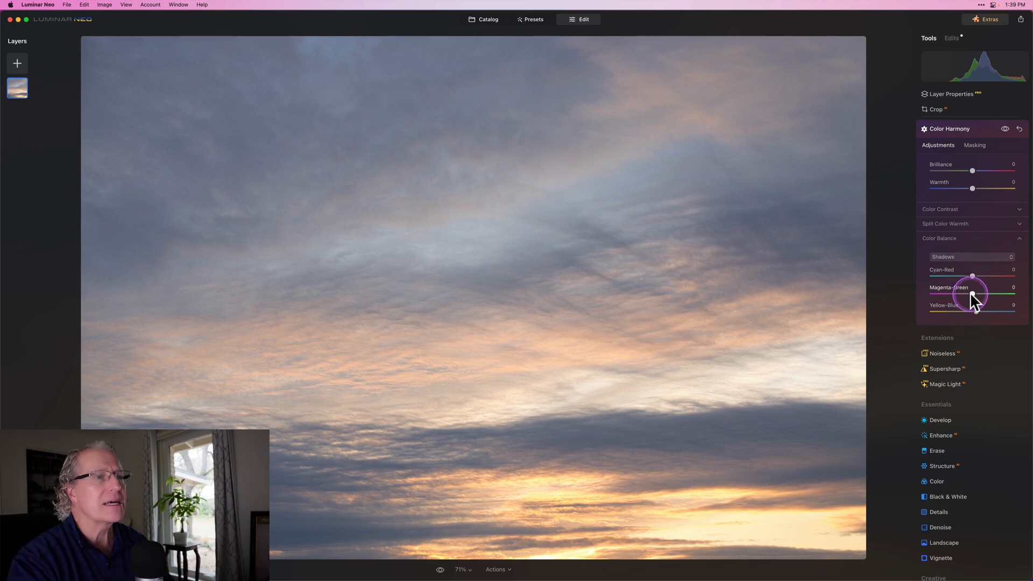
Switch Color Balance from shadows to the Midtones tonal range.
click(970, 256)
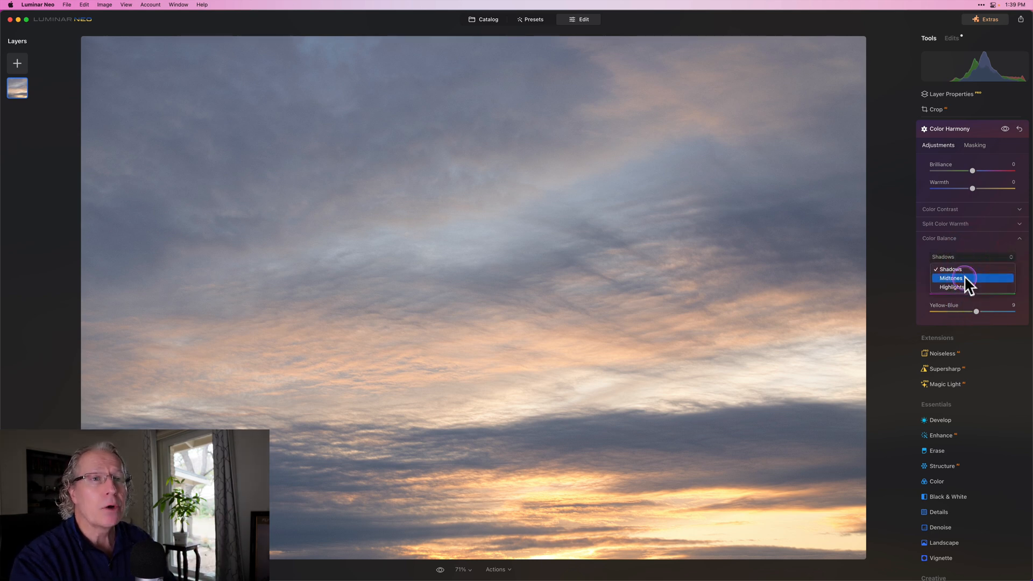
click(950, 278)
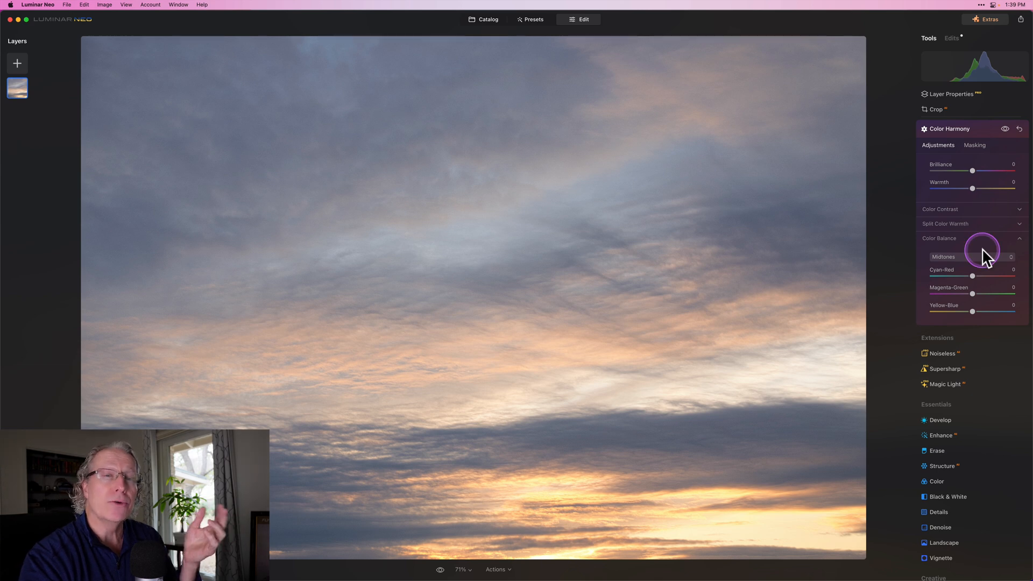
mouse_move(983, 255)
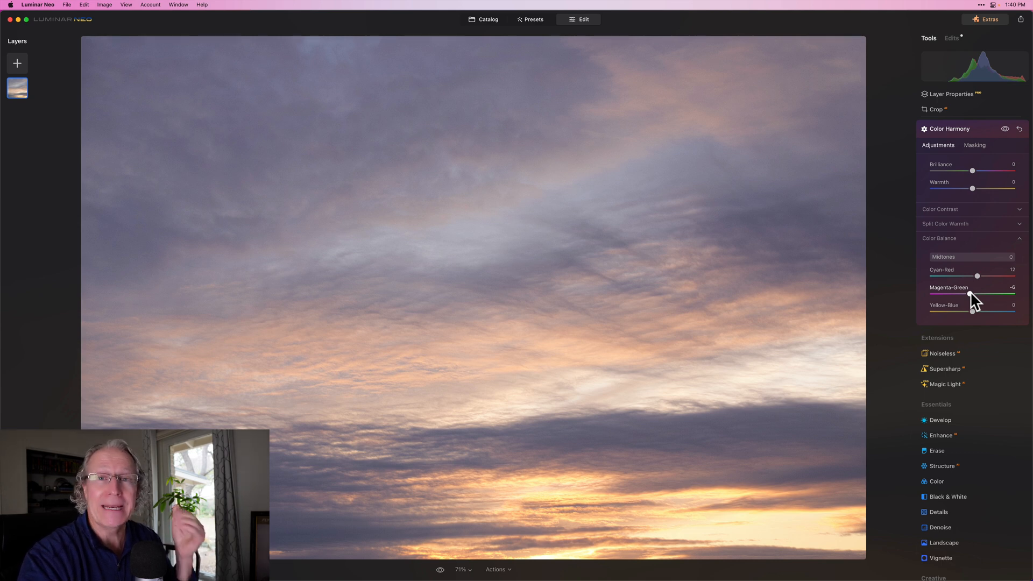
mouse_move(974, 311)
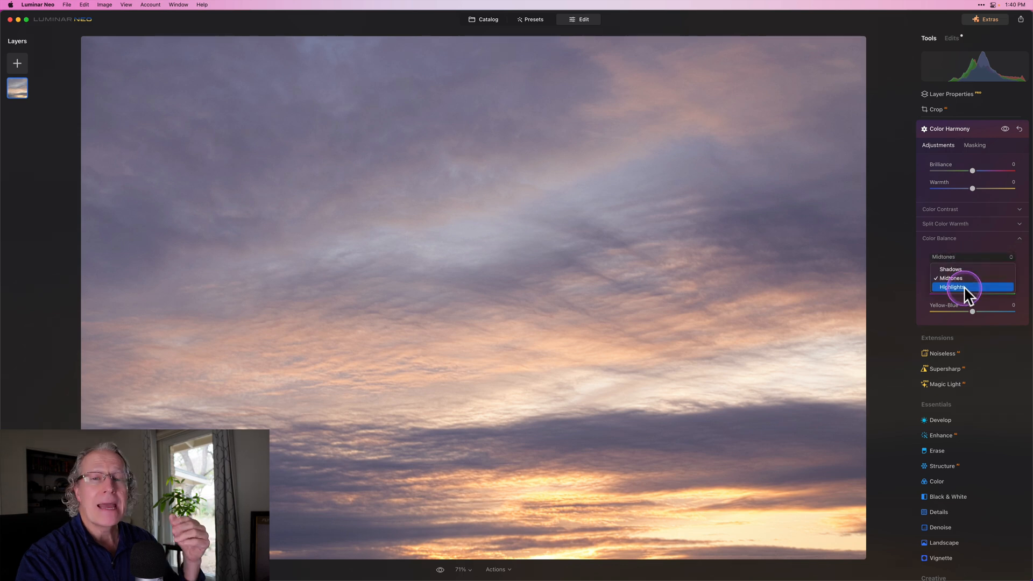
Switch Color Balance to the Highlights tonal range.
click(951, 287)
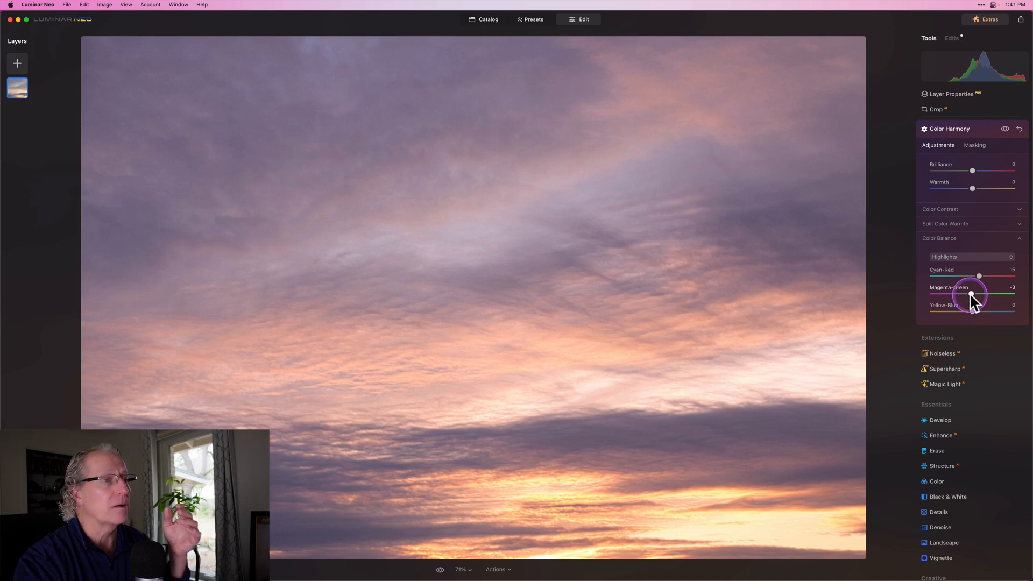
mouse_move(971, 310)
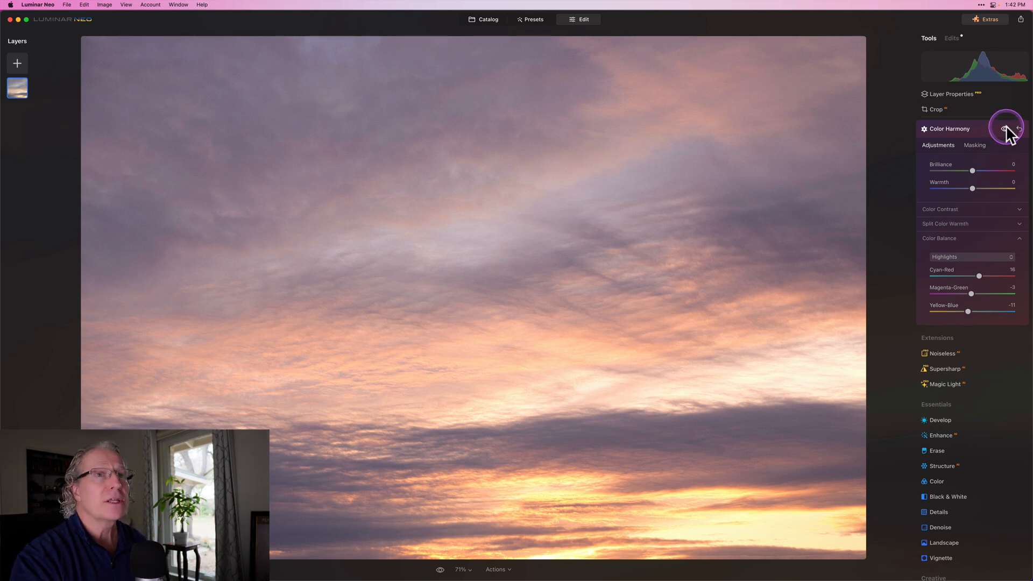
click(1005, 129)
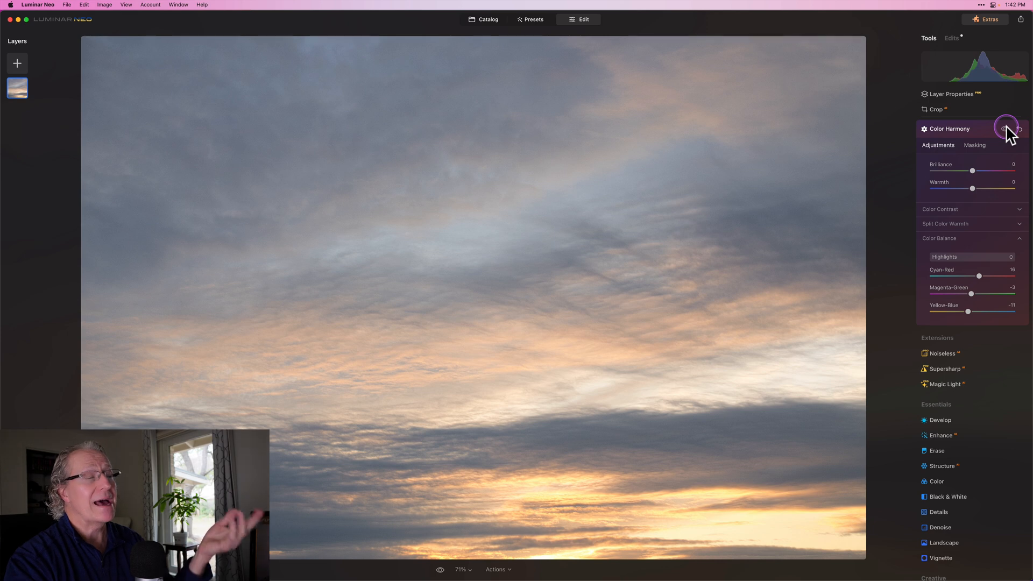
click(1005, 129)
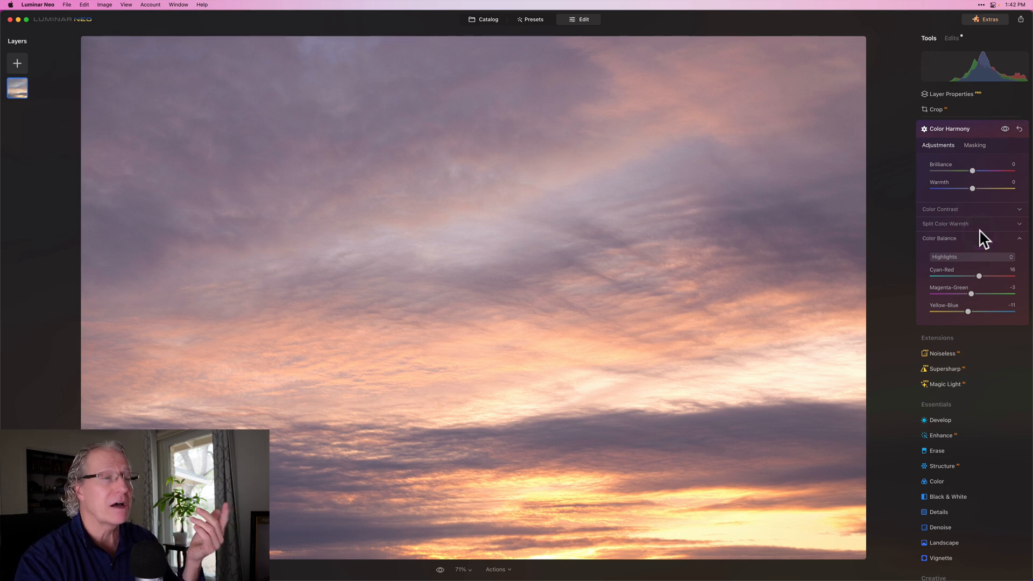
mouse_move(972, 188)
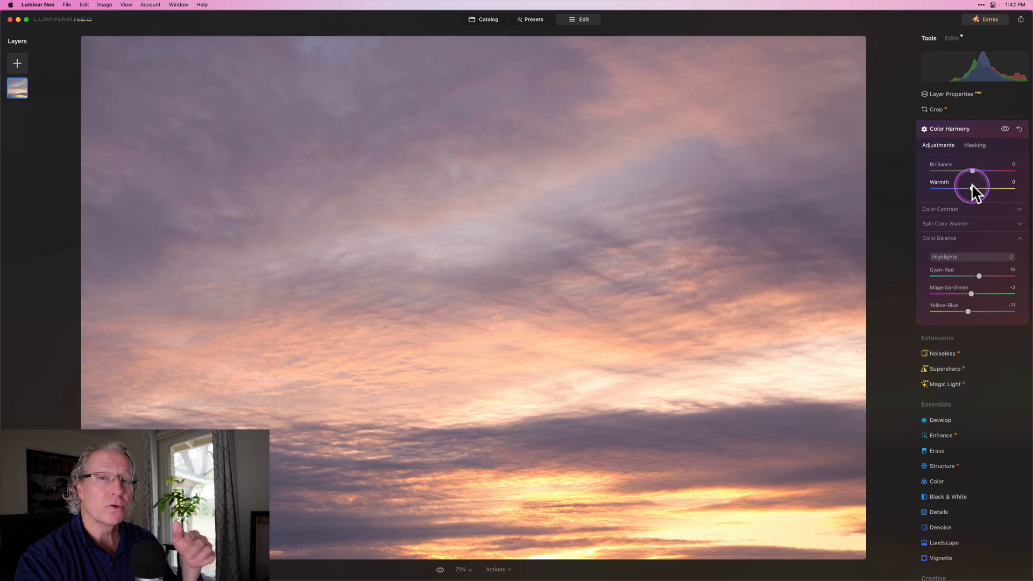
mouse_move(972, 178)
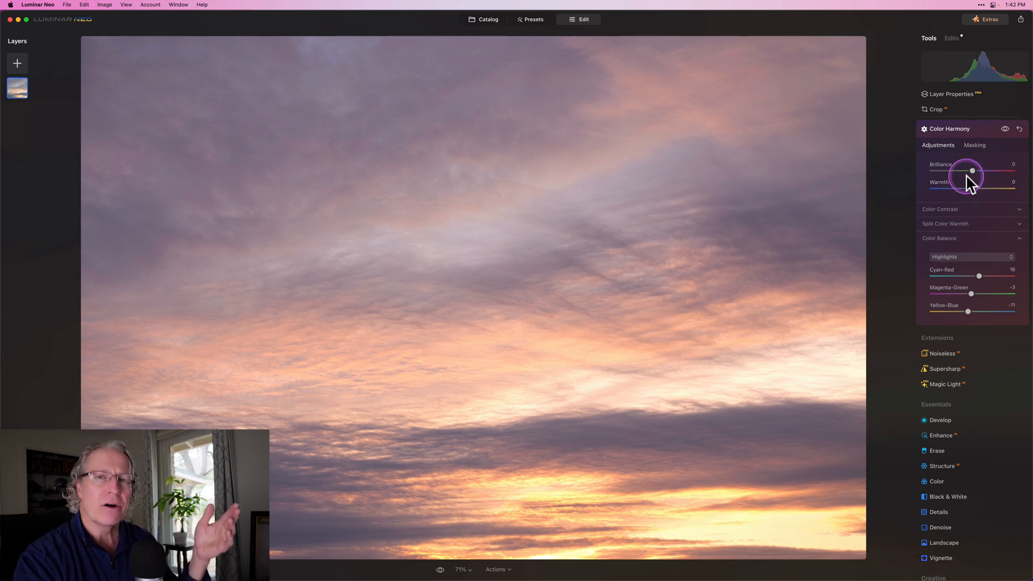
mouse_move(970, 240)
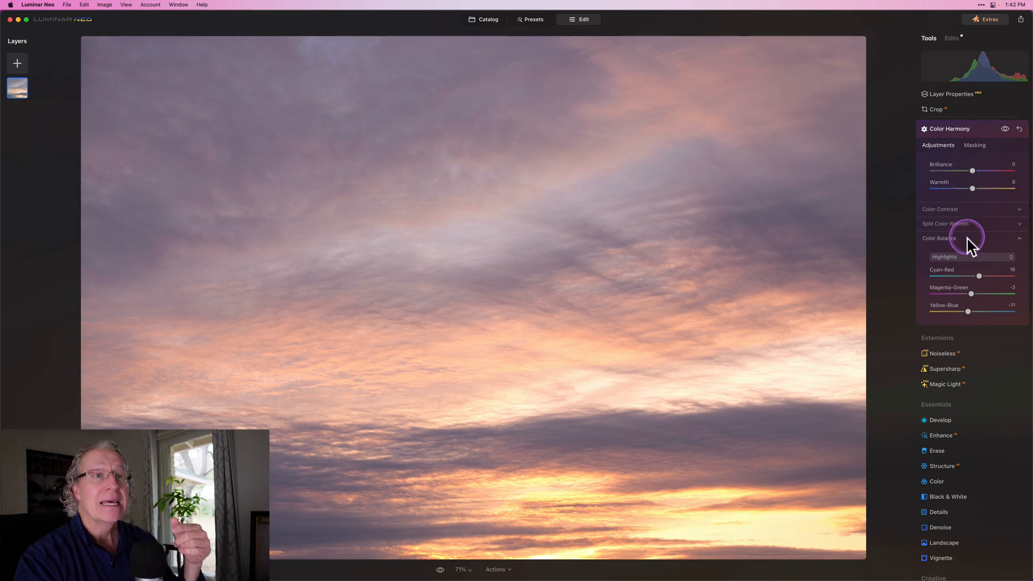
mouse_move(968, 166)
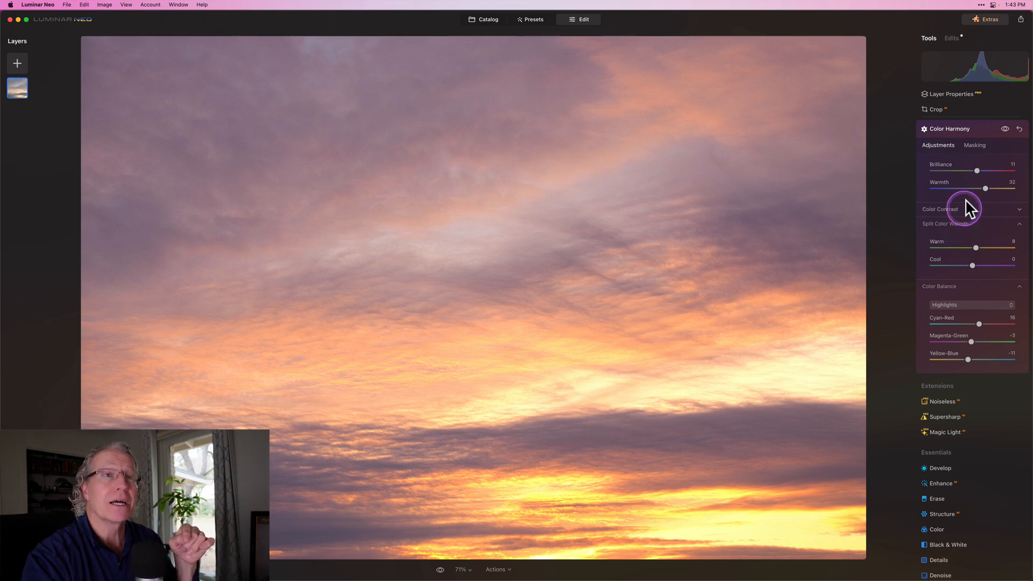
mouse_move(969, 189)
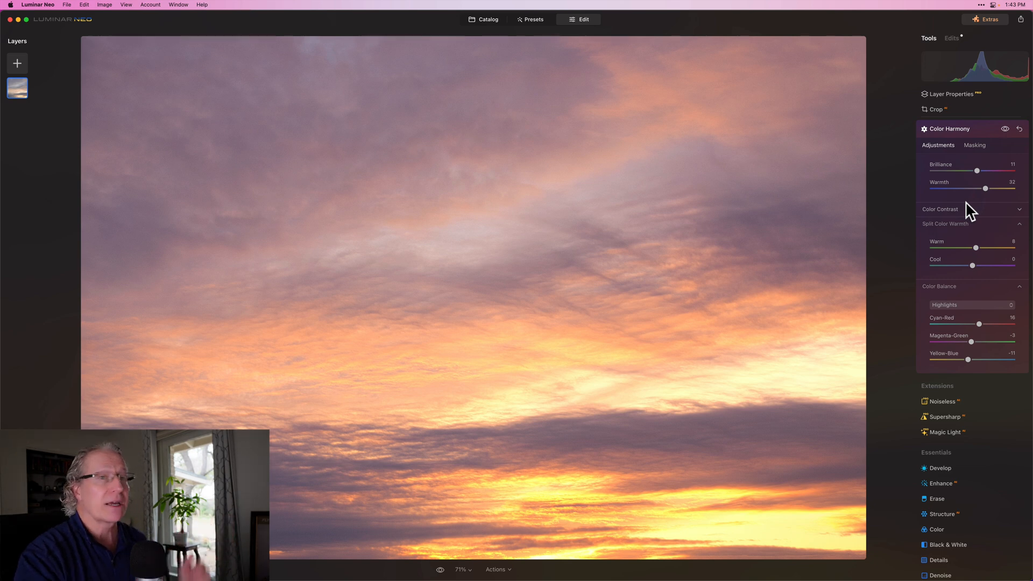
mouse_move(1005, 128)
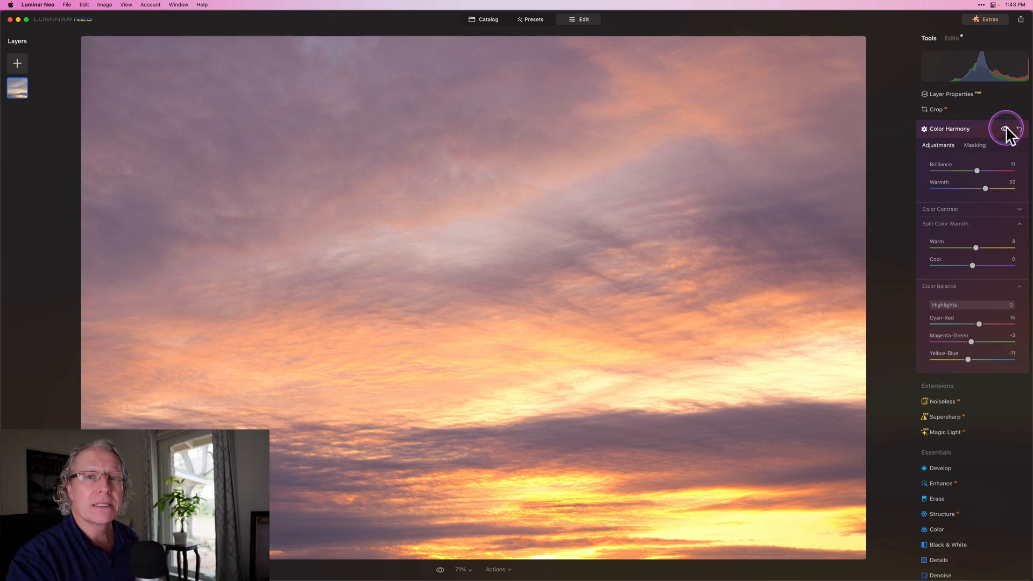
mouse_move(975, 144)
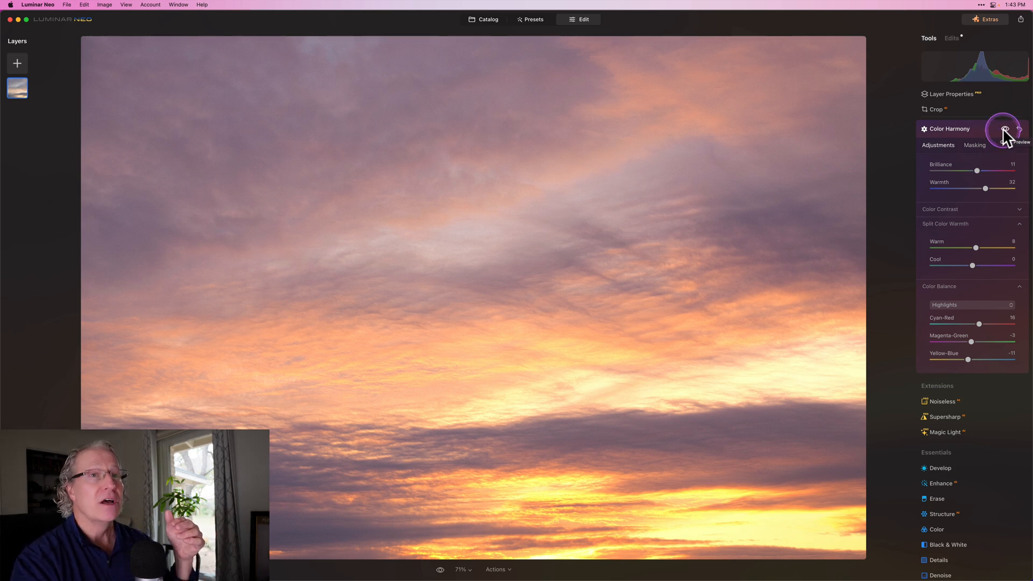
click(1004, 129)
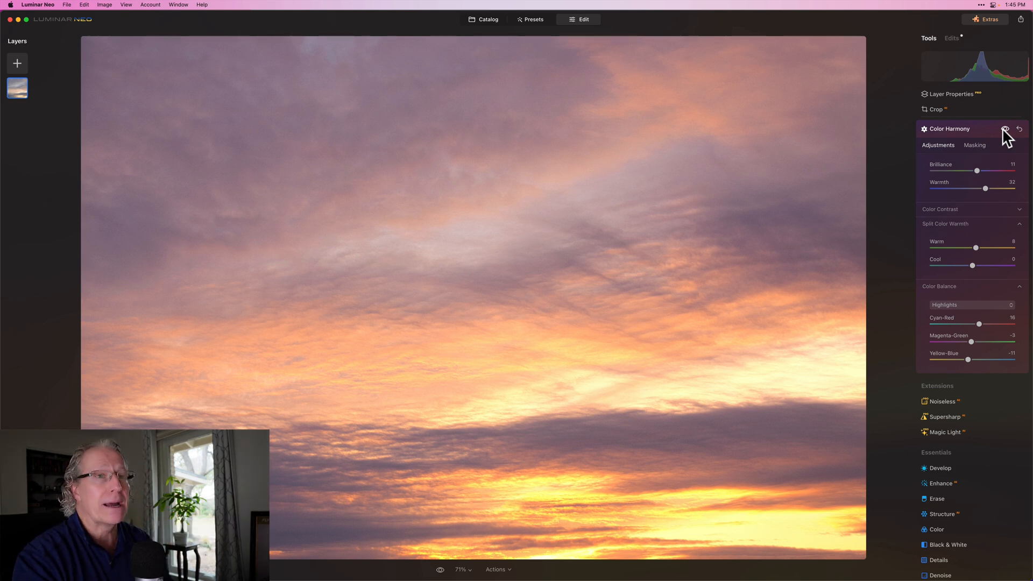
click(1004, 129)
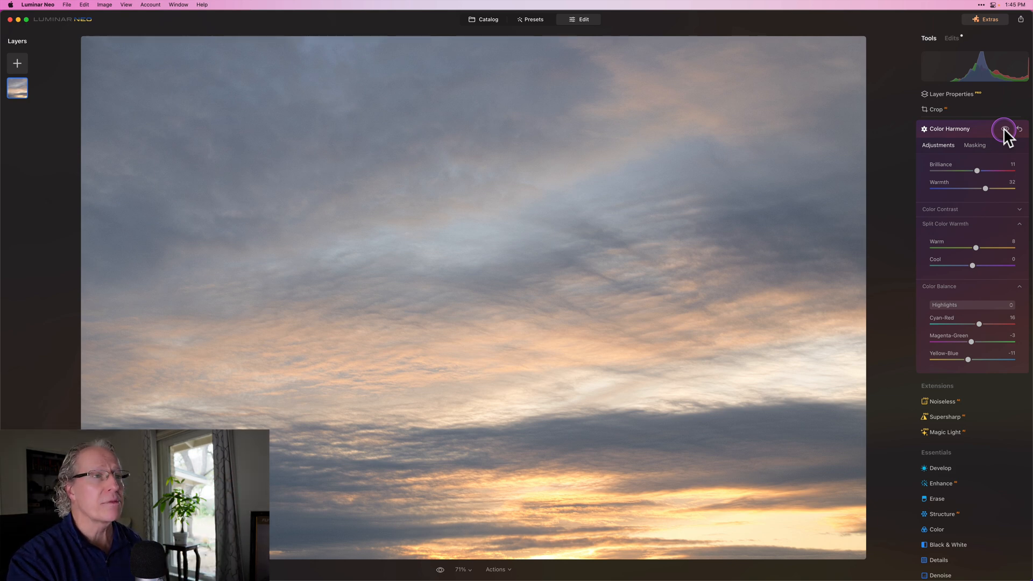
click(1003, 130)
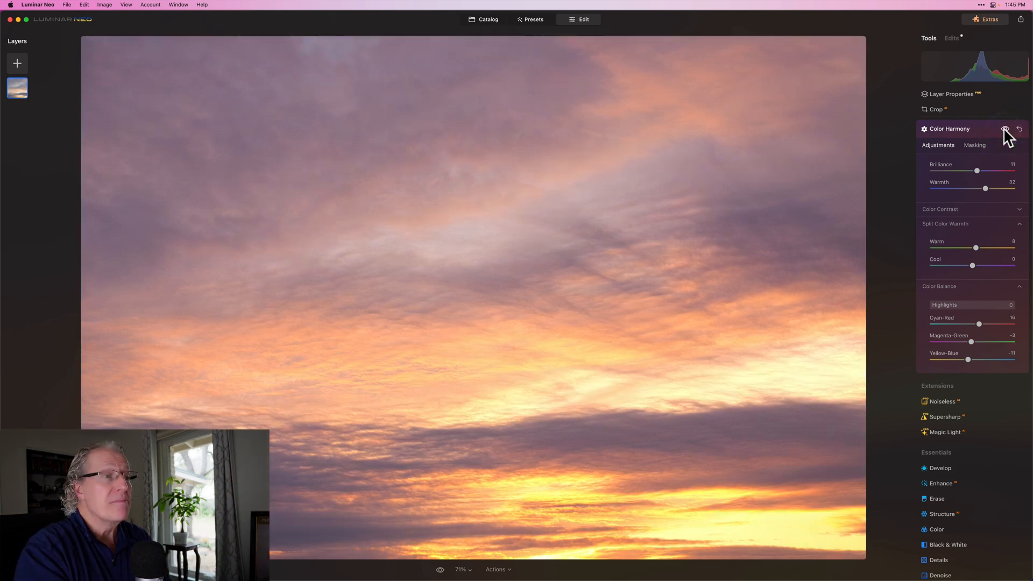